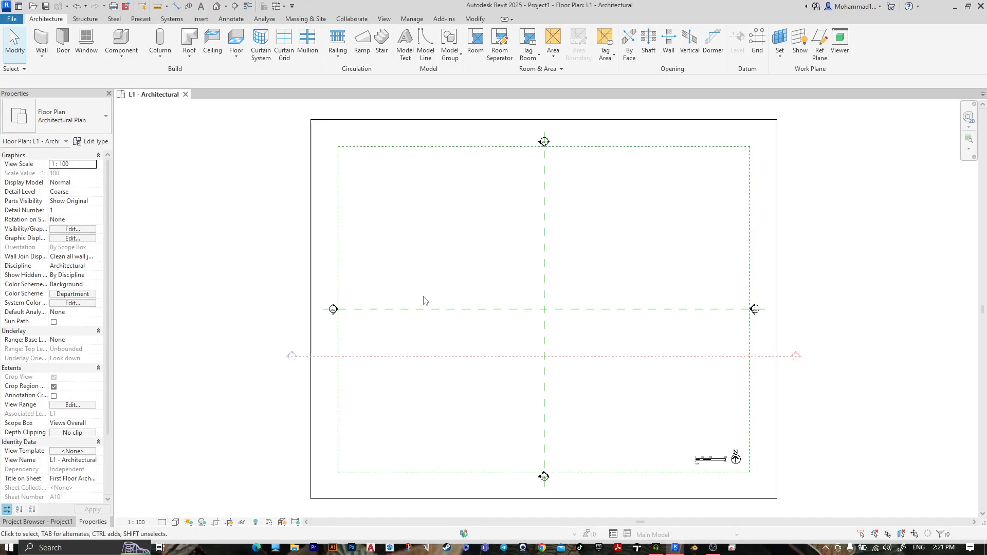
mouse_move(401, 197)
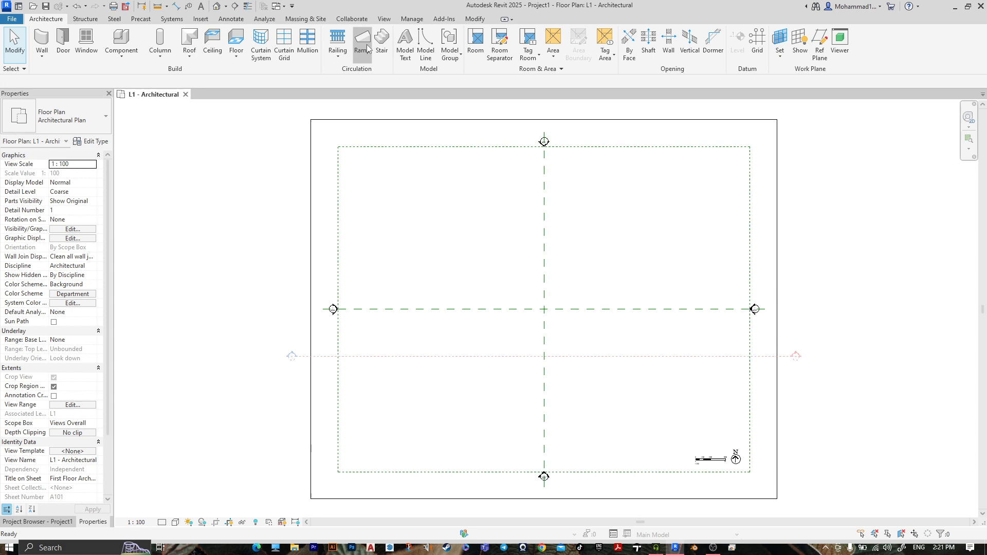
- Start a new ramp sketch from the Circulation panel on the L1 floor plan
left_click(362, 44)
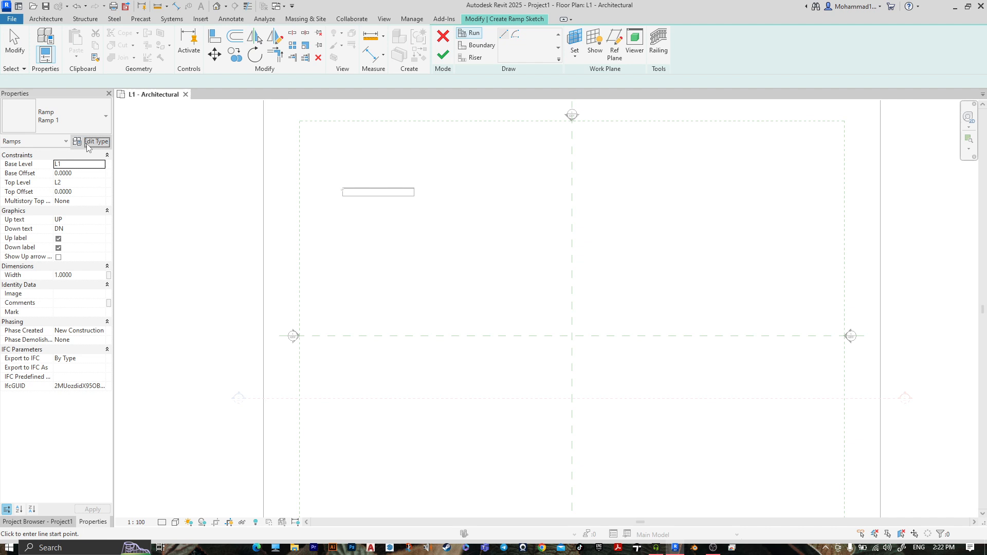
- Duplicate the ramp type under the name '2' and apply it to the sketched ramp
left_click(583, 156)
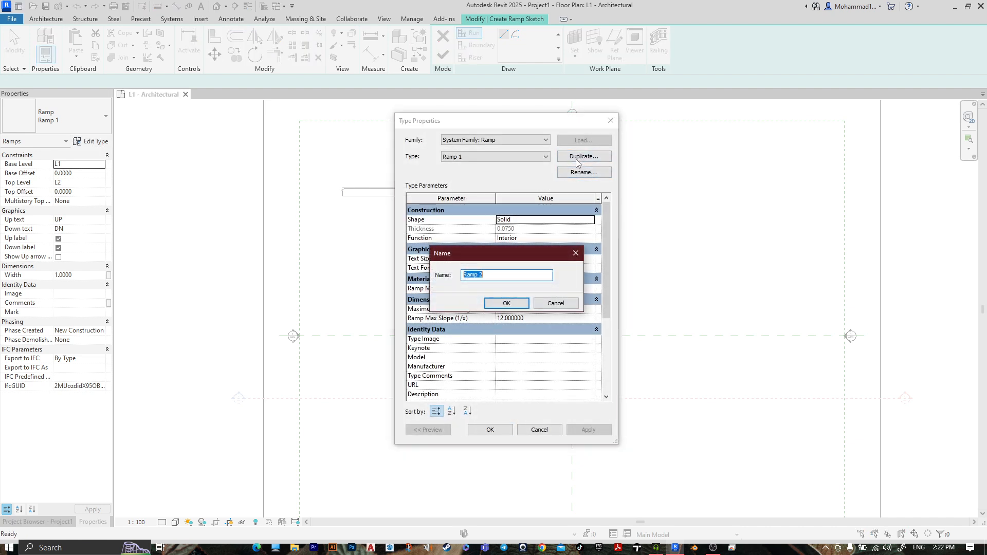
type("2")
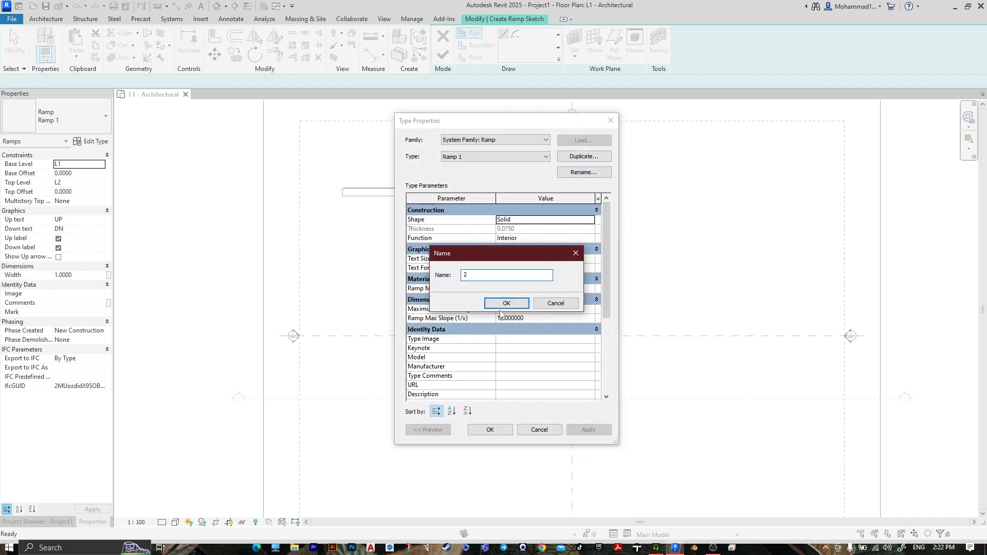
left_click(506, 302)
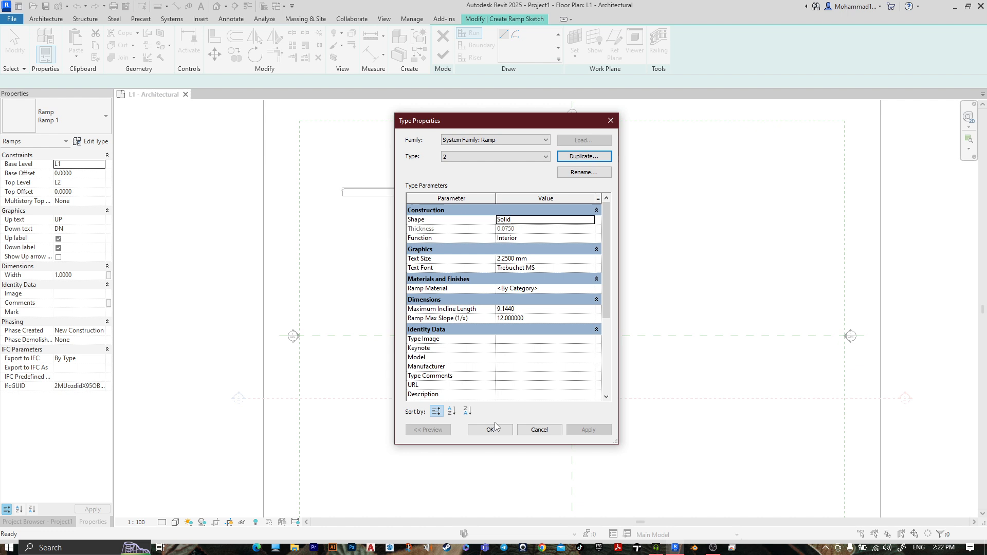
left_click(490, 430)
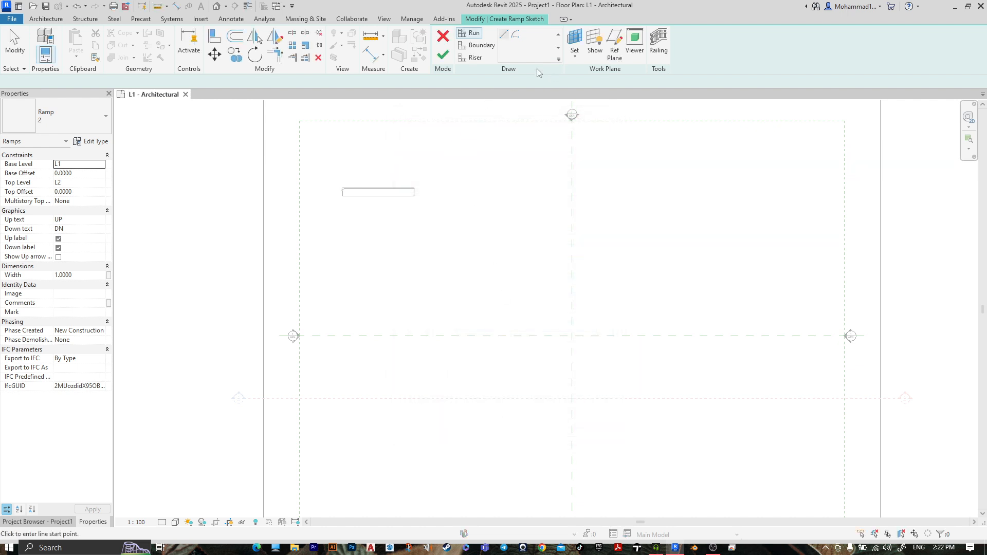
- Sketch an arc-shaped ramp run sweeping 135 degrees and place its riser lines
left_click(481, 44)
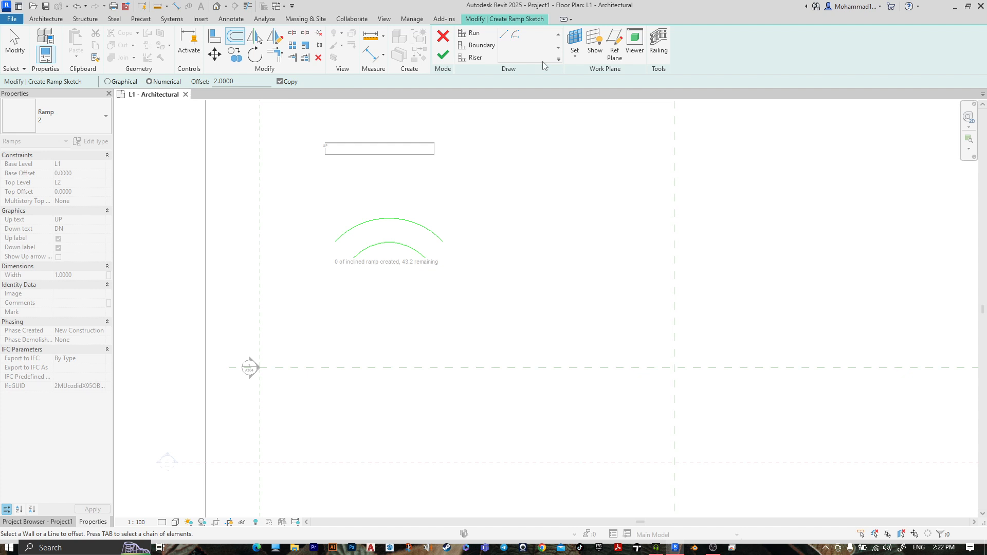
left_click(476, 57)
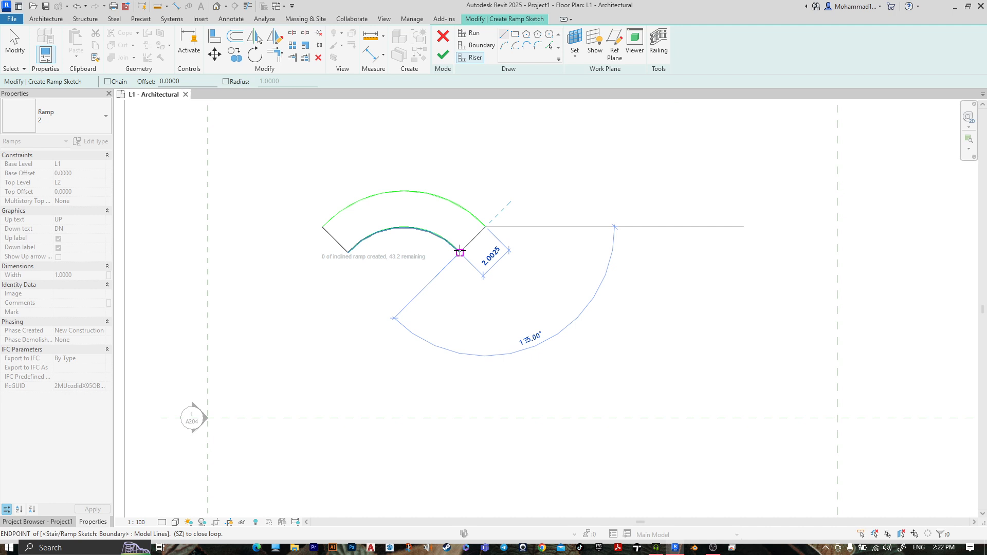
left_click(442, 56)
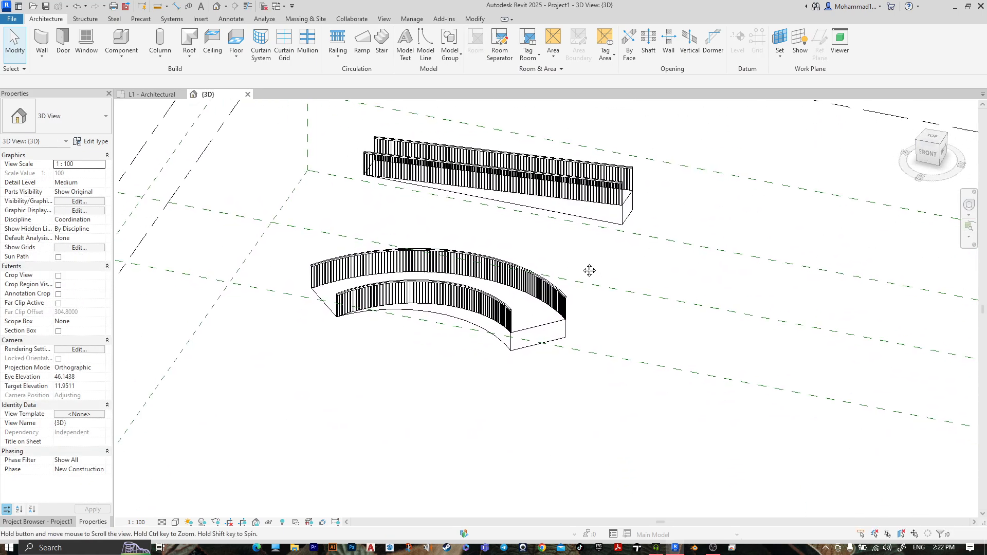
left_click(409, 299)
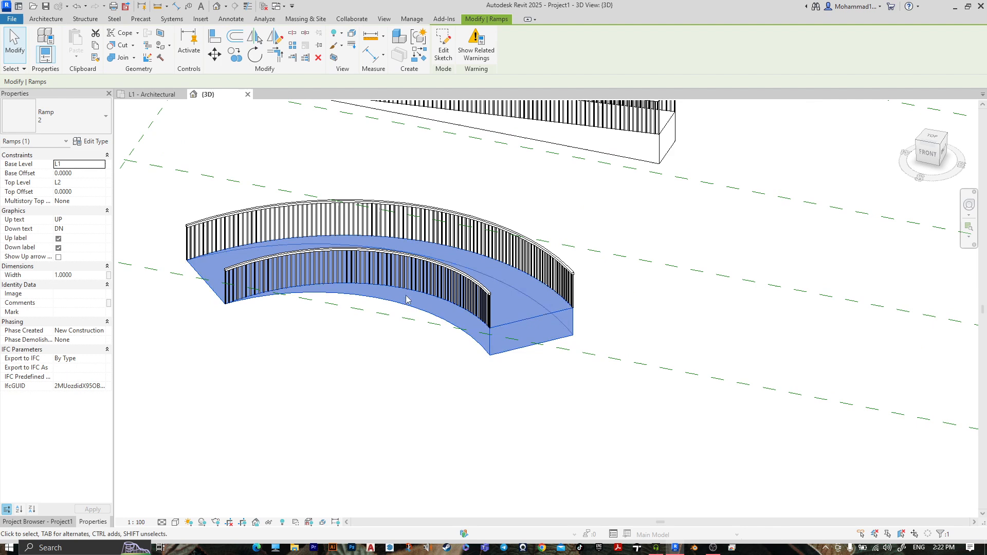
left_click(93, 140)
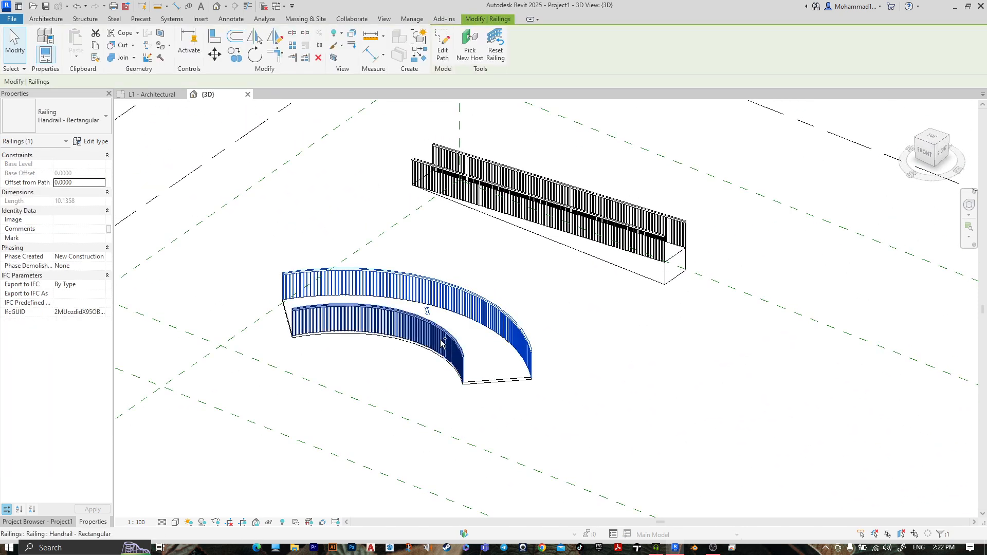
- Give the curved ramp's railings the Glass Panel - Bottom Fill type, then select the straight ramp
left_click(69, 120)
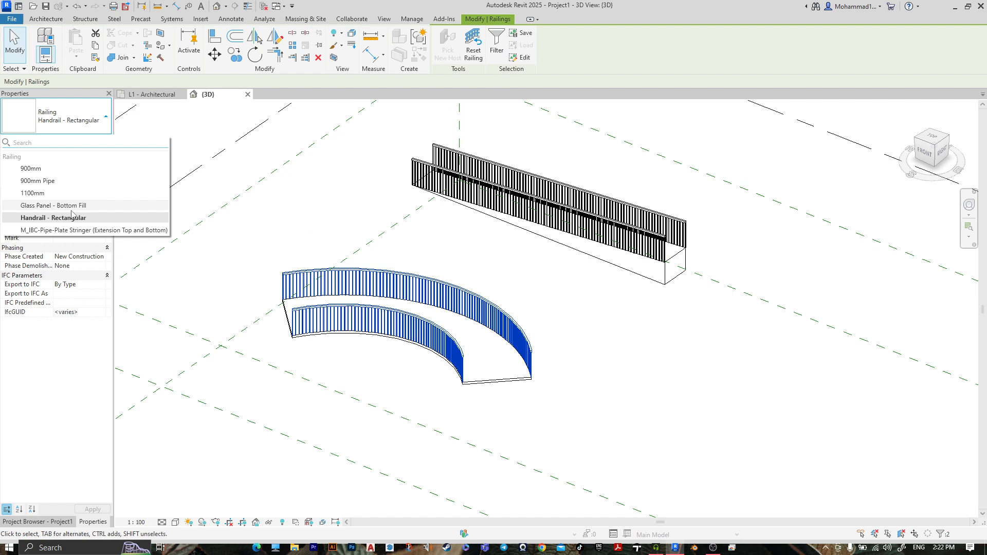
left_click(573, 266)
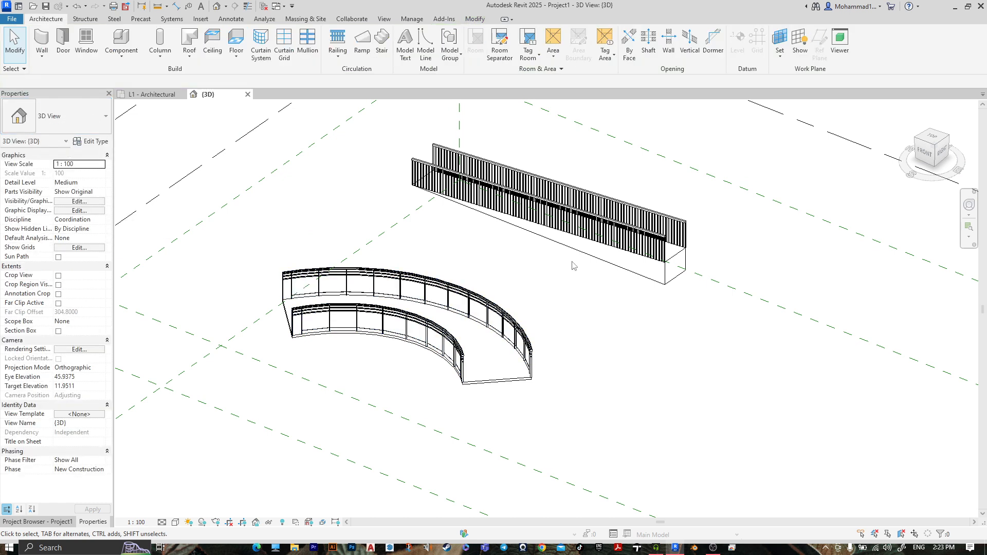
left_click(673, 270)
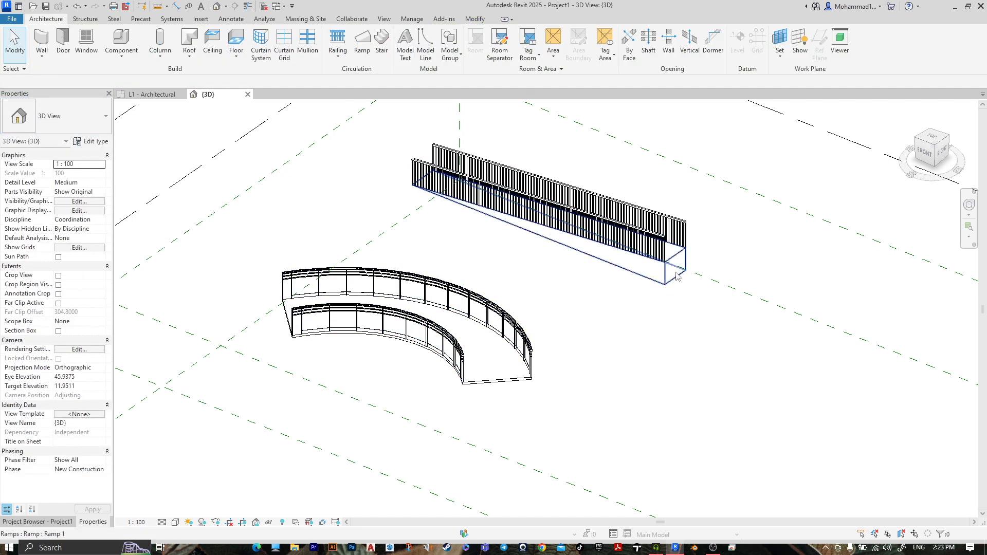
left_click(673, 271)
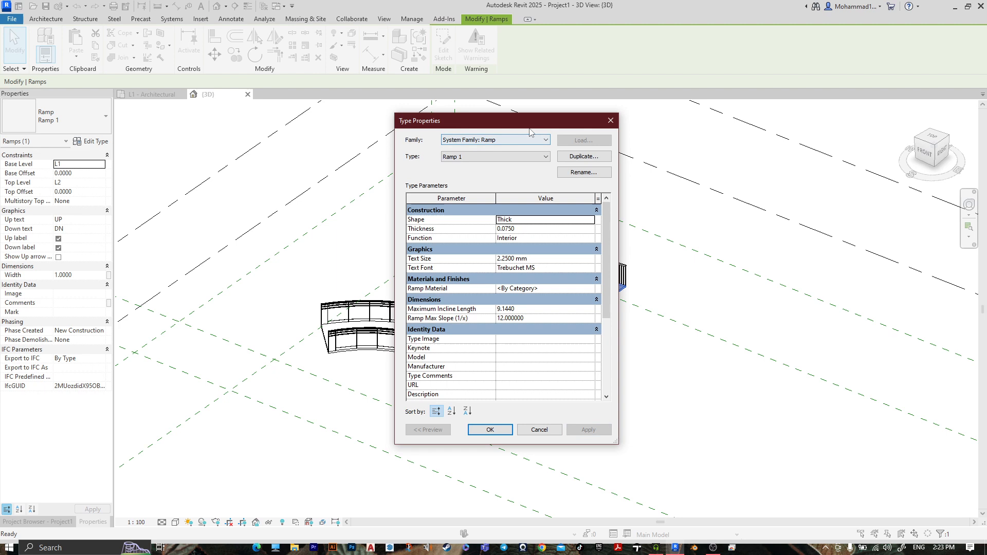
- Set the straight ramp type's Shape to Solid, then select the curved ramp
left_click_drag(529, 120, 283, 126)
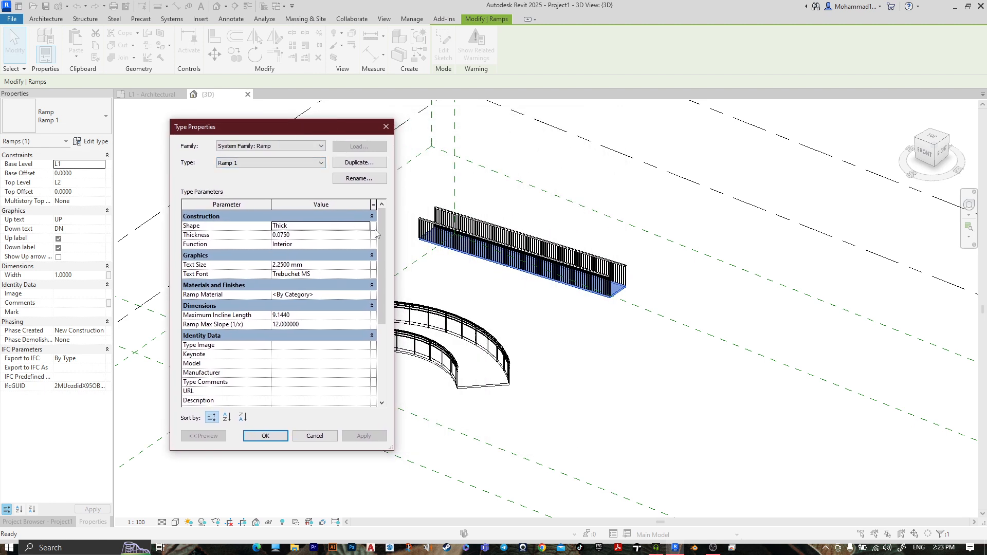
left_click(320, 225)
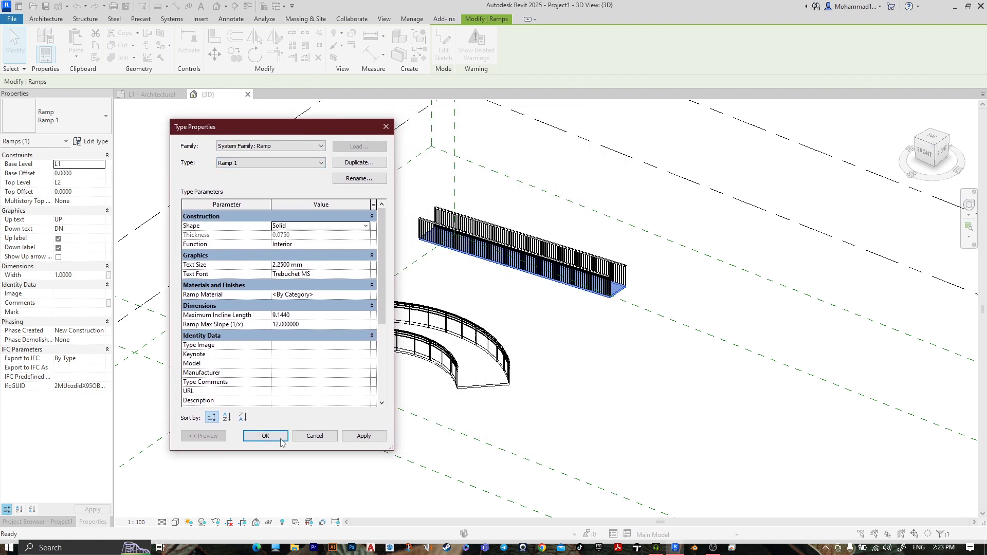
left_click(266, 435)
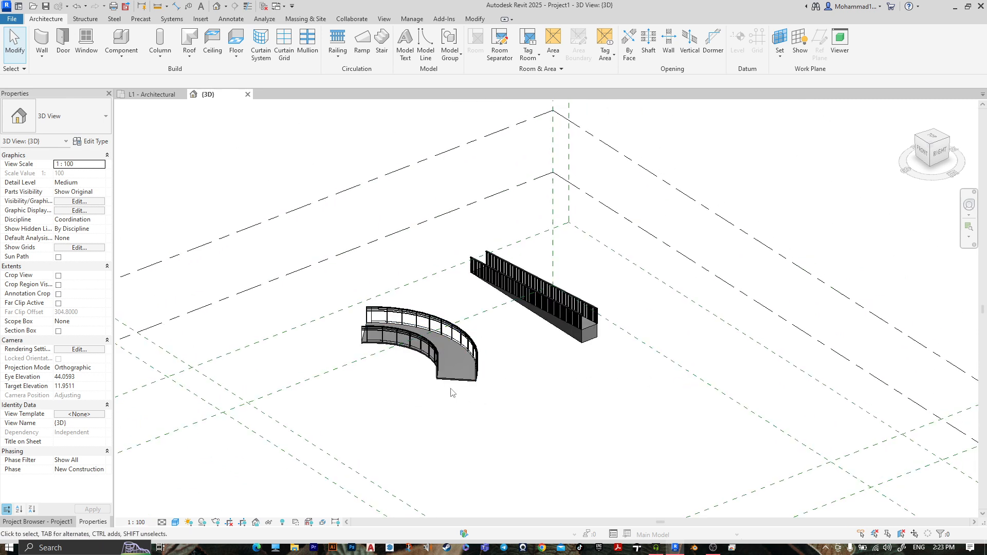
left_click(435, 346)
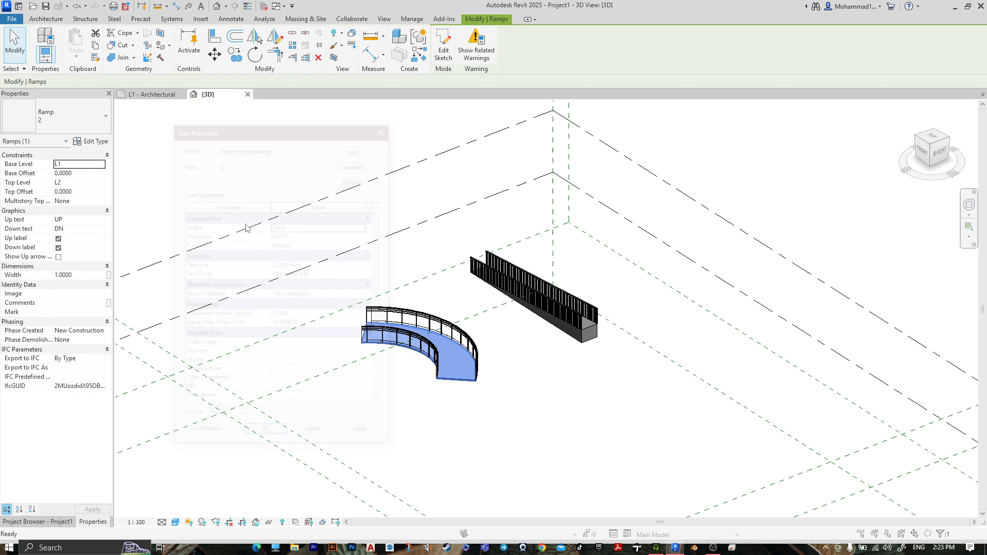